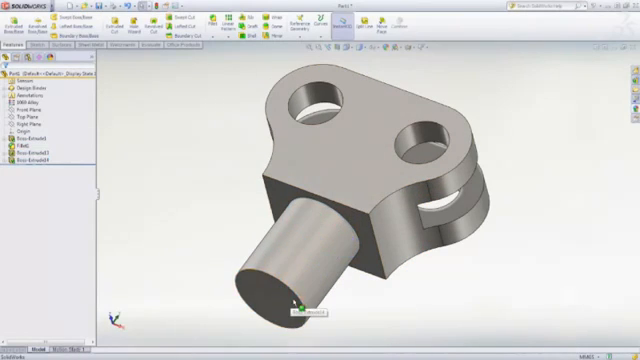
- Model the bracket part with its cylindrical extruded boss, holes and rounded fillet
click(290, 305)
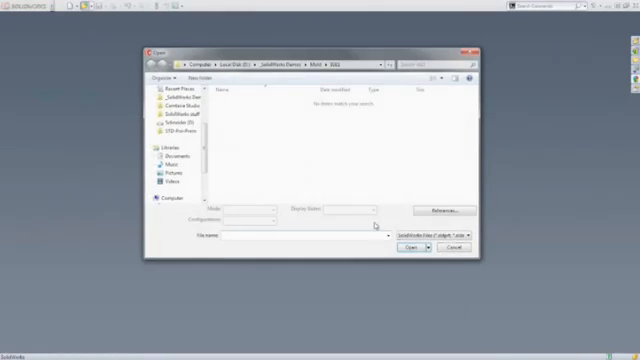
click(432, 246)
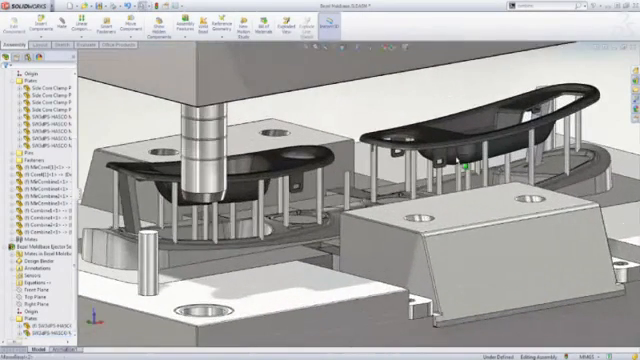
- Open the crank_design part with its SimulationXpress study of fixtures and a force load
right_click(455, 155)
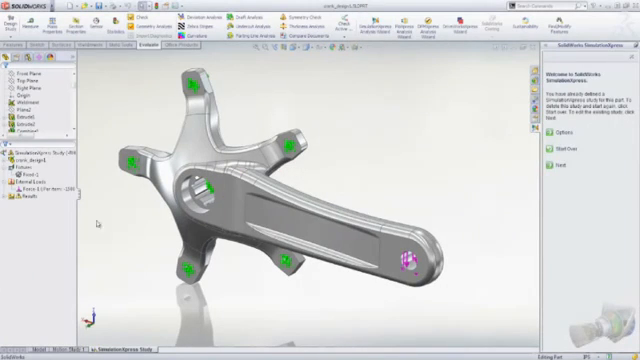
click(18, 192)
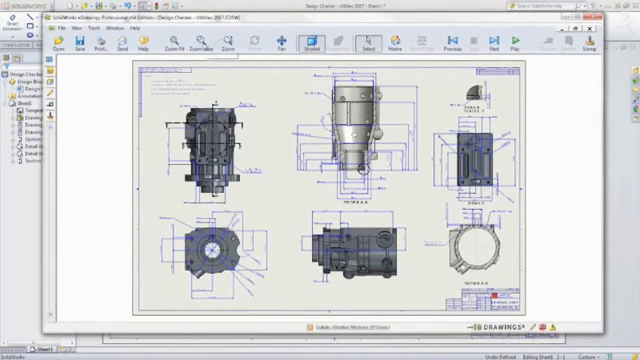
mouse_move(262, 210)
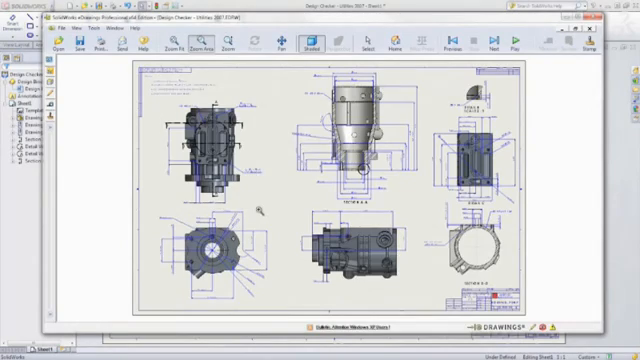